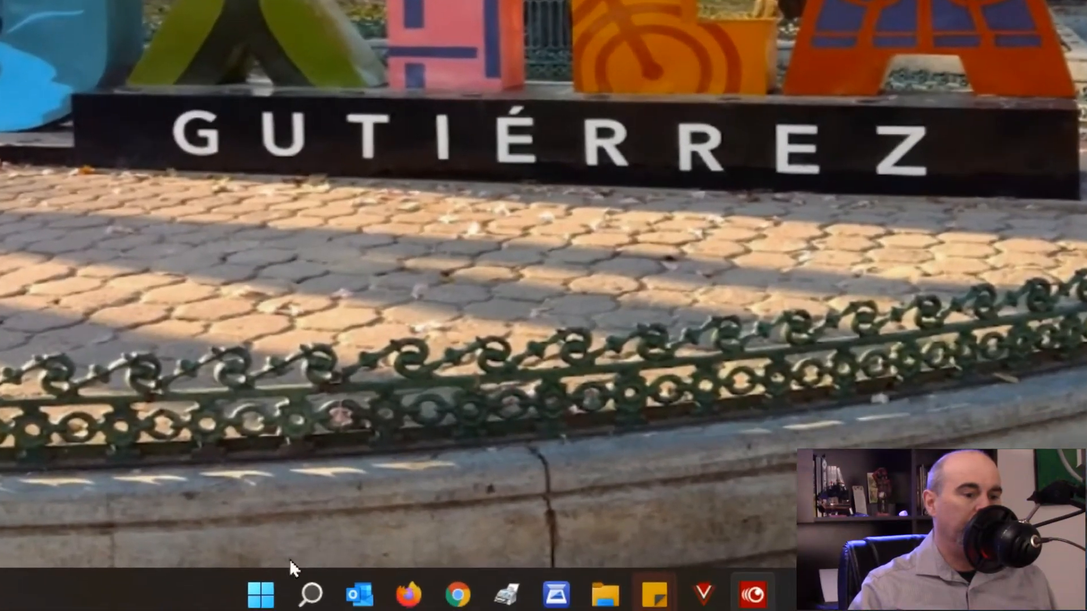
- Launch the Settings app from the desktop, landing on the System page
click(262, 594)
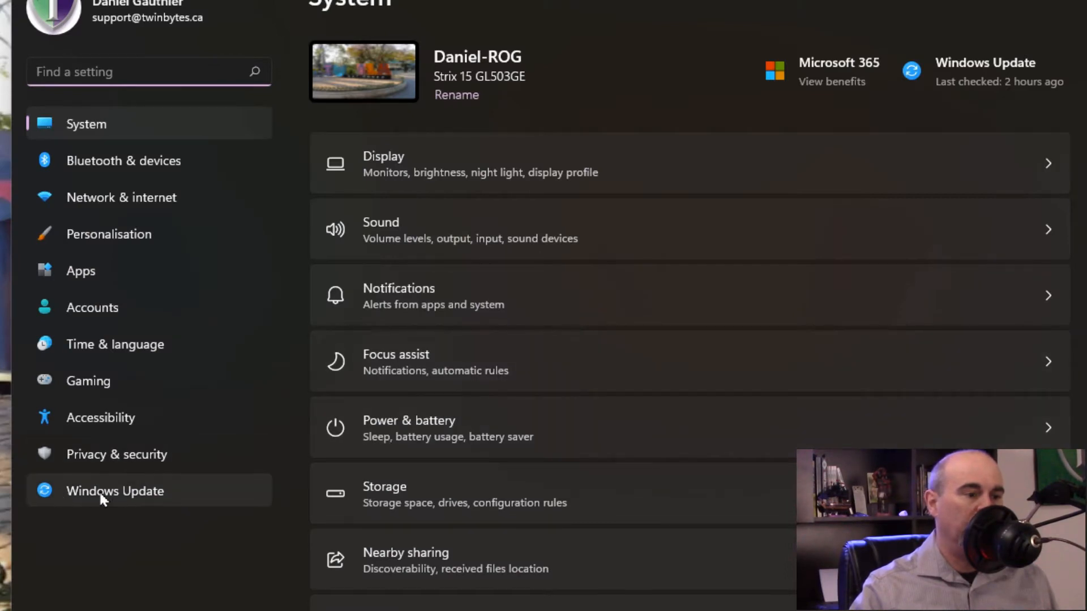
- Navigate to Windows Update and its Windows Insider Programme page
click(114, 490)
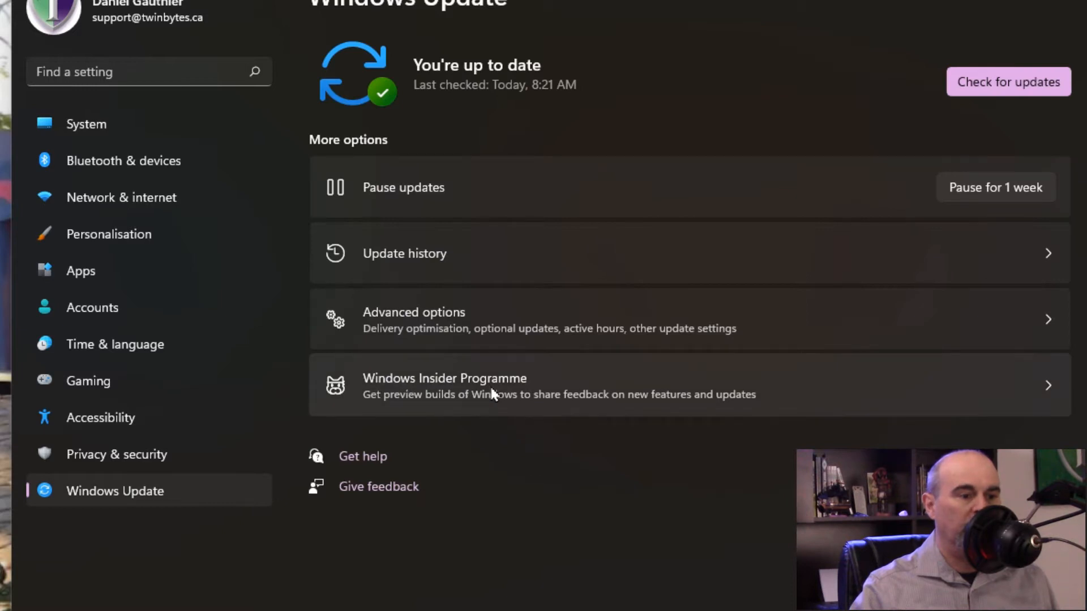
mouse_move(594, 408)
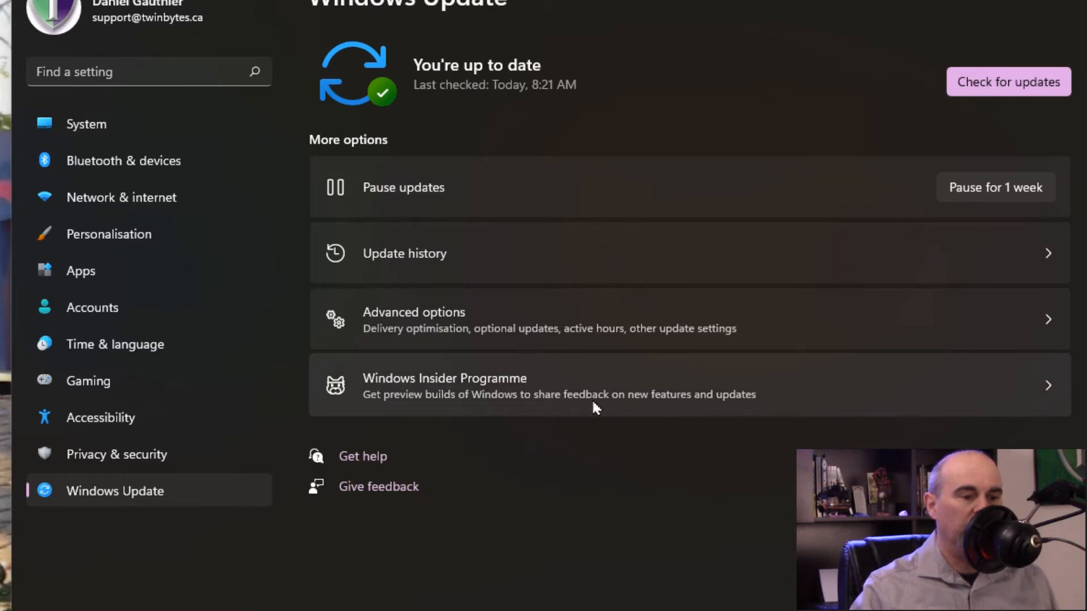
click(444, 385)
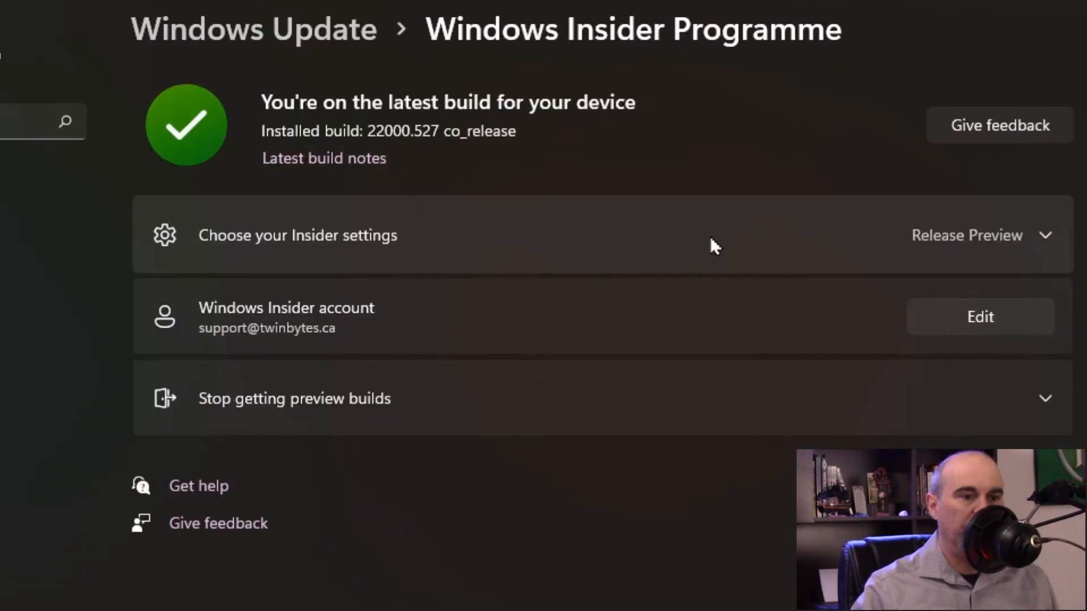
click(965, 236)
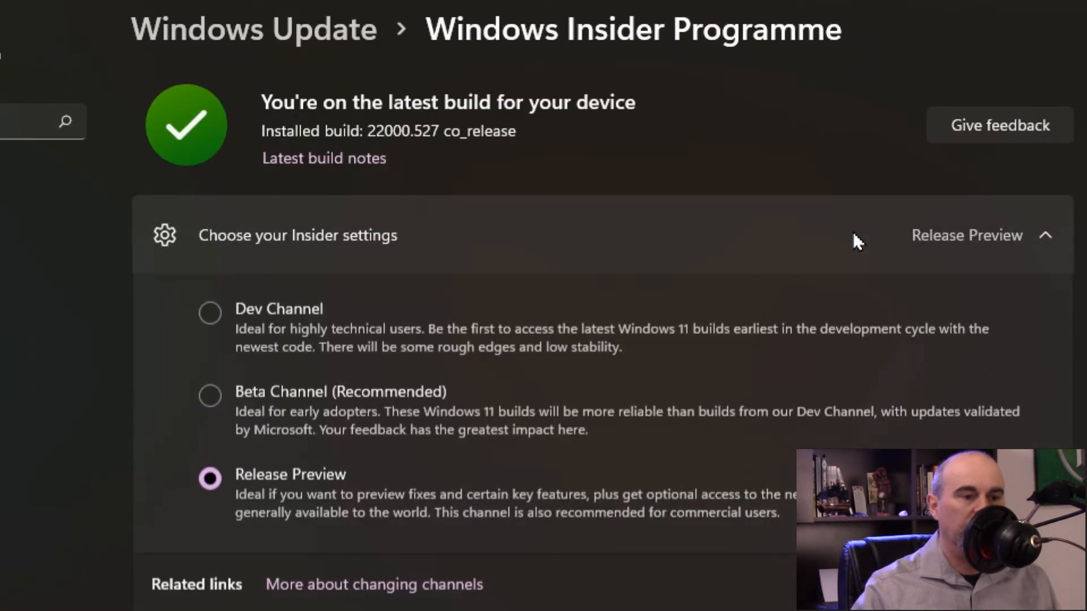
mouse_move(408, 262)
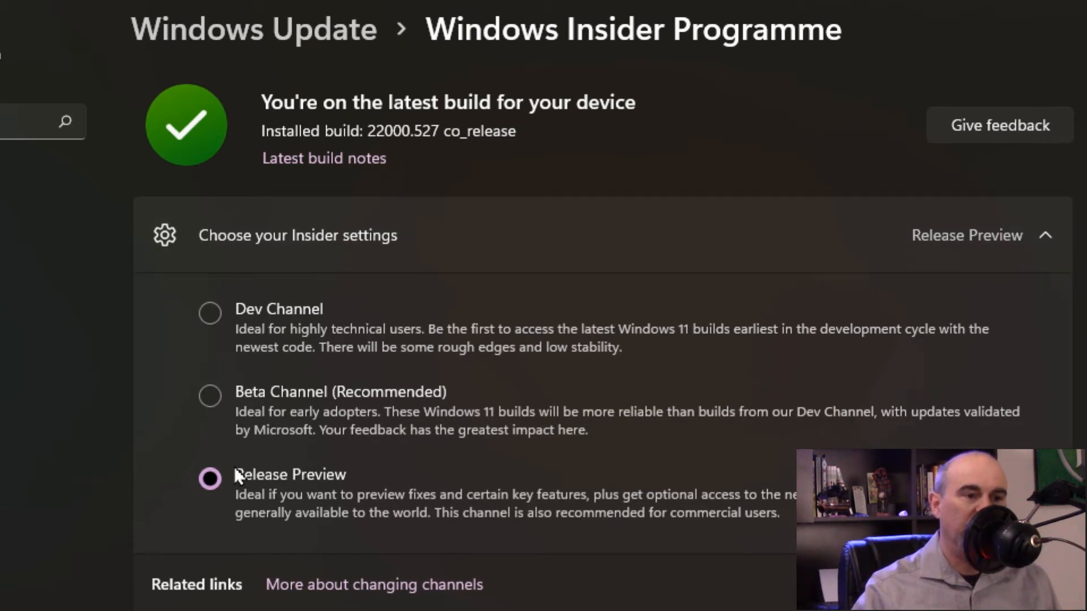
mouse_move(211, 314)
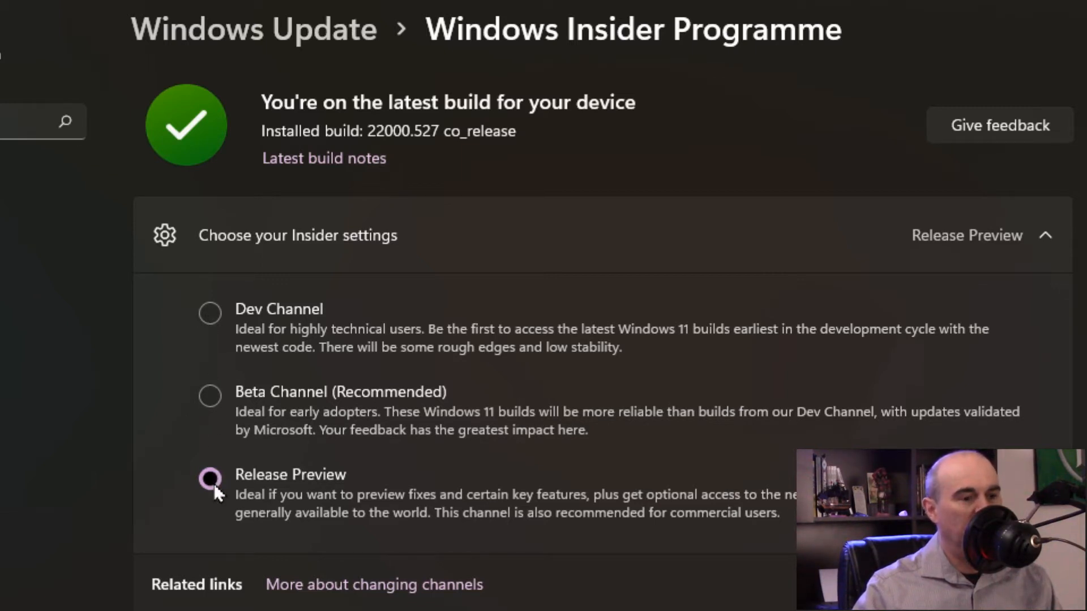
click(210, 479)
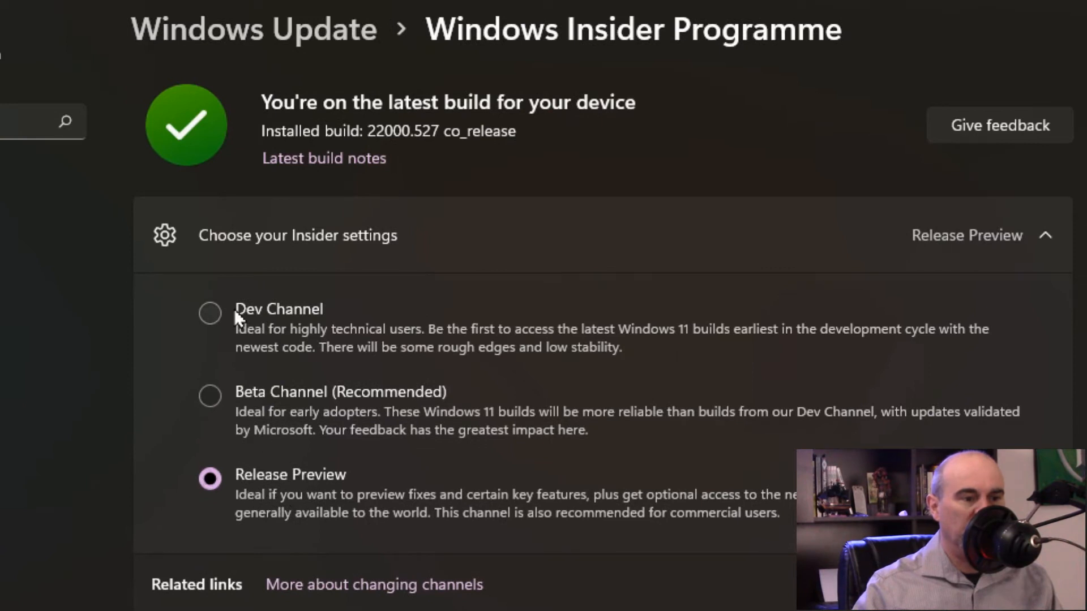
mouse_move(235, 408)
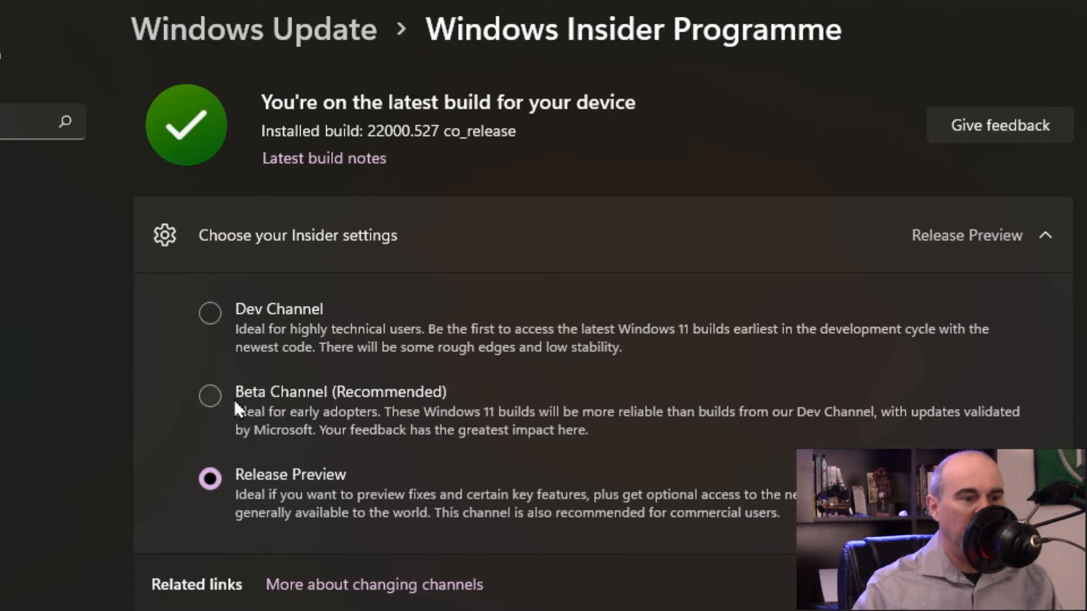
mouse_move(245, 499)
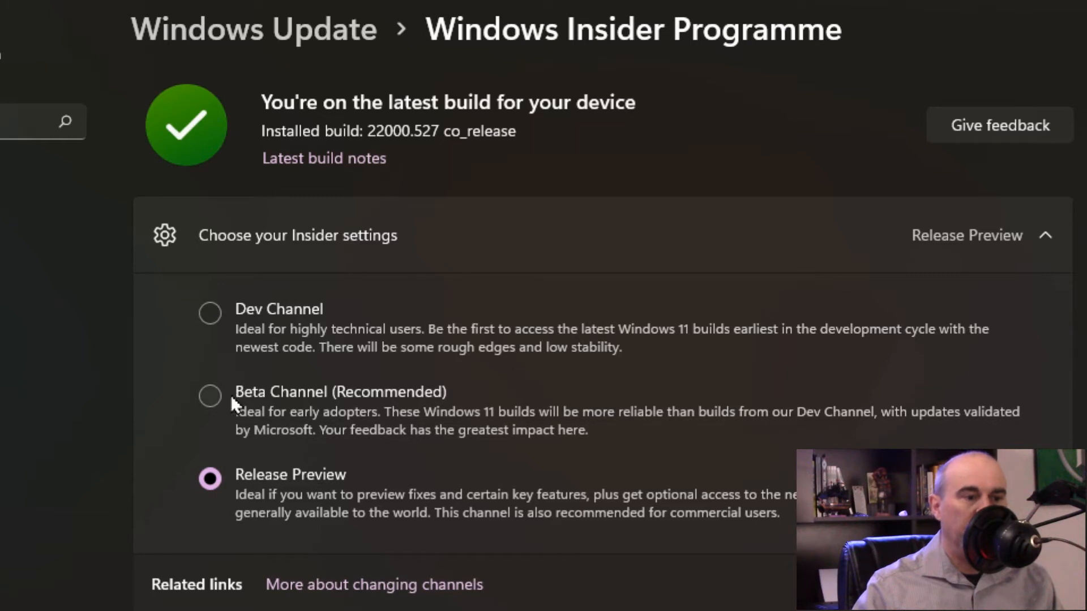
mouse_move(231, 409)
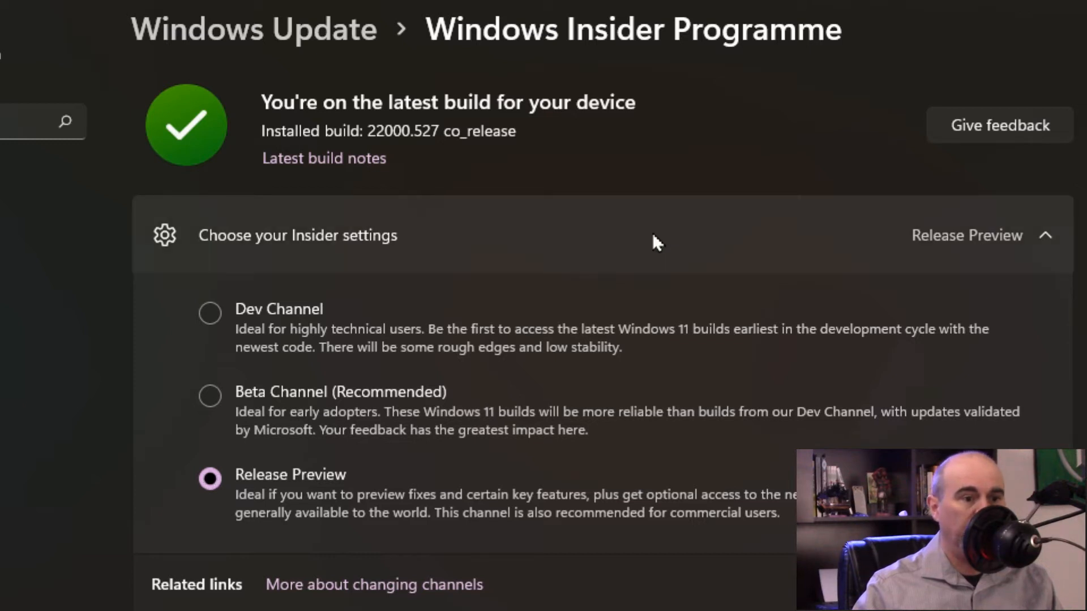
click(1045, 236)
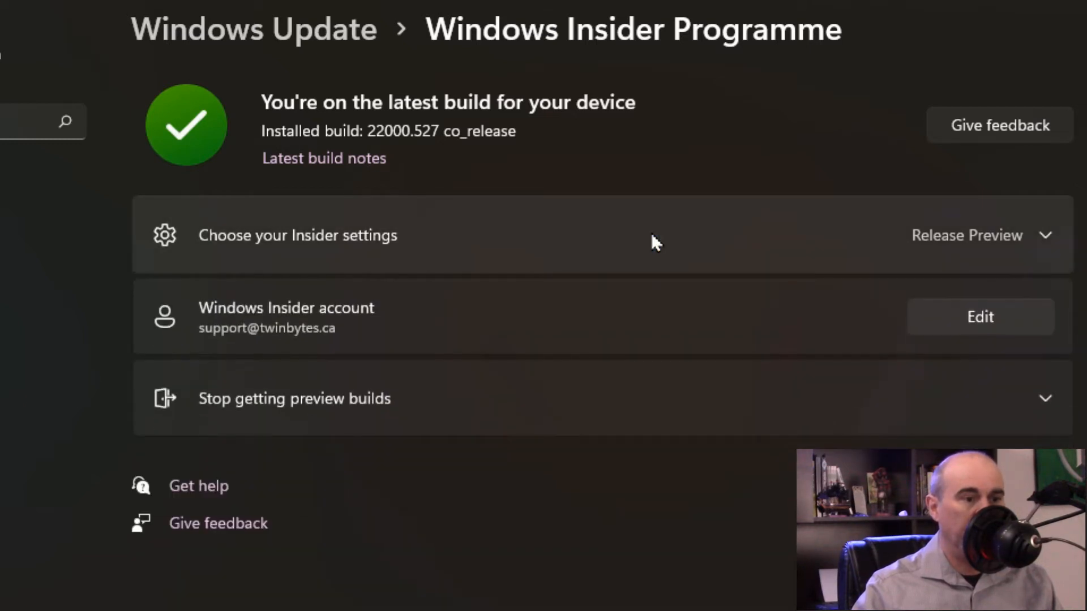
- Scroll down to the Stop getting preview builds options
scroll(down, 3)
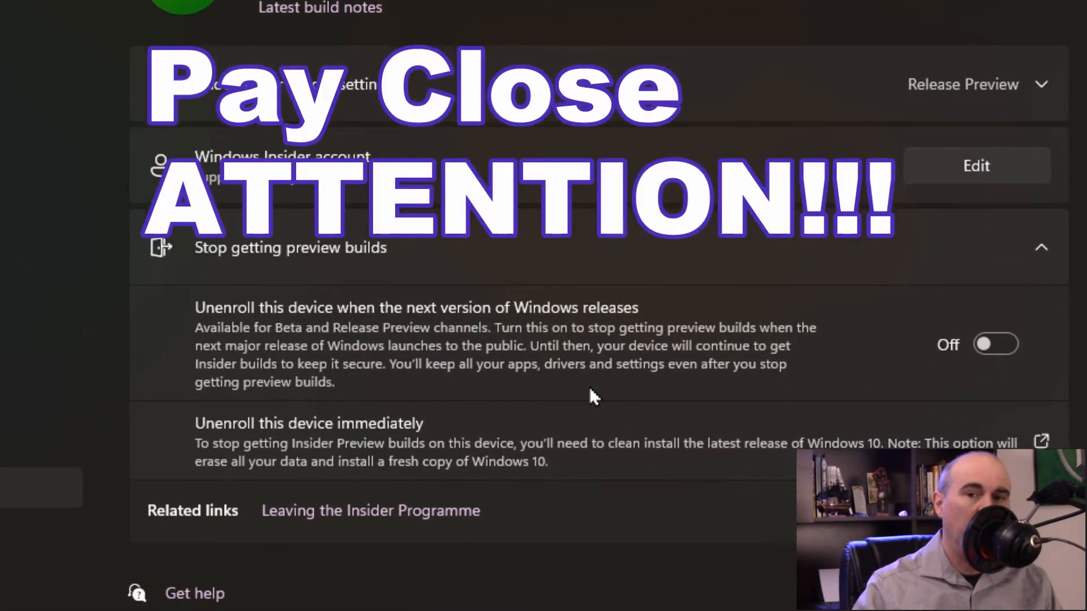
scroll(down, 3)
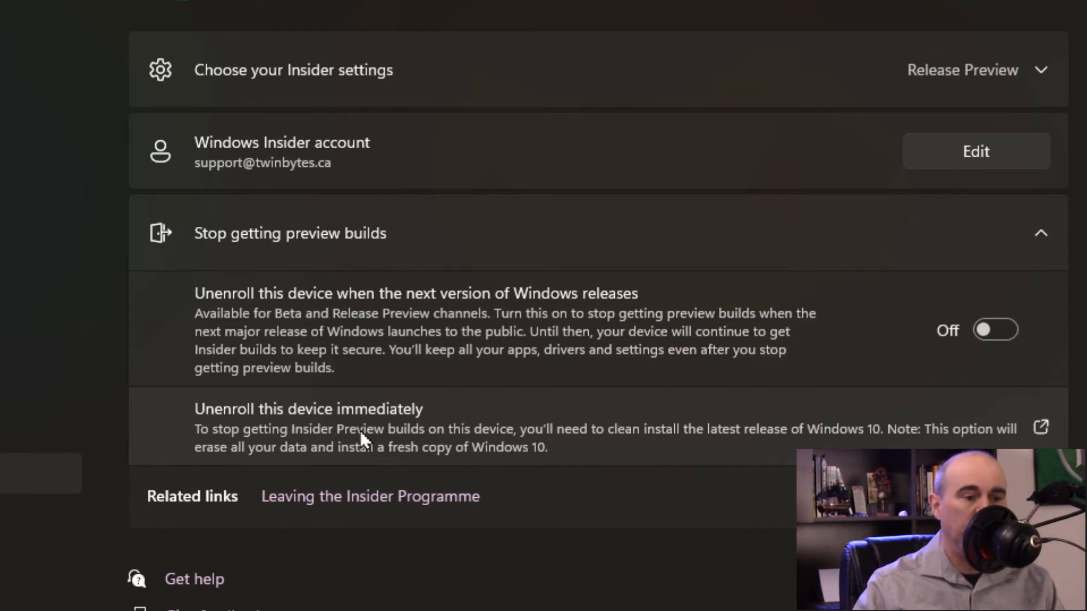
mouse_move(588, 447)
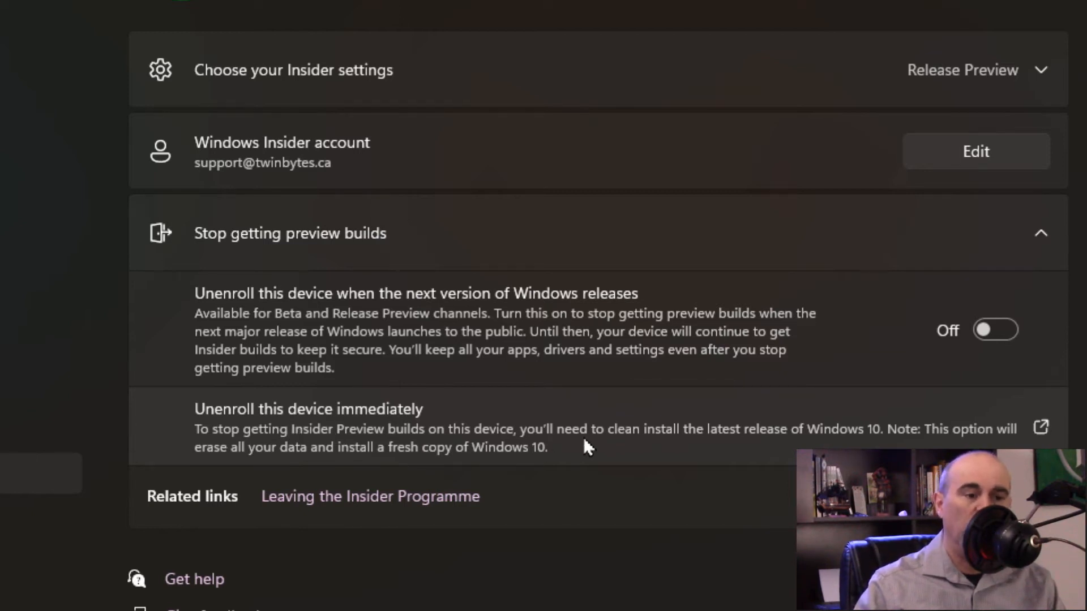
mouse_move(551, 448)
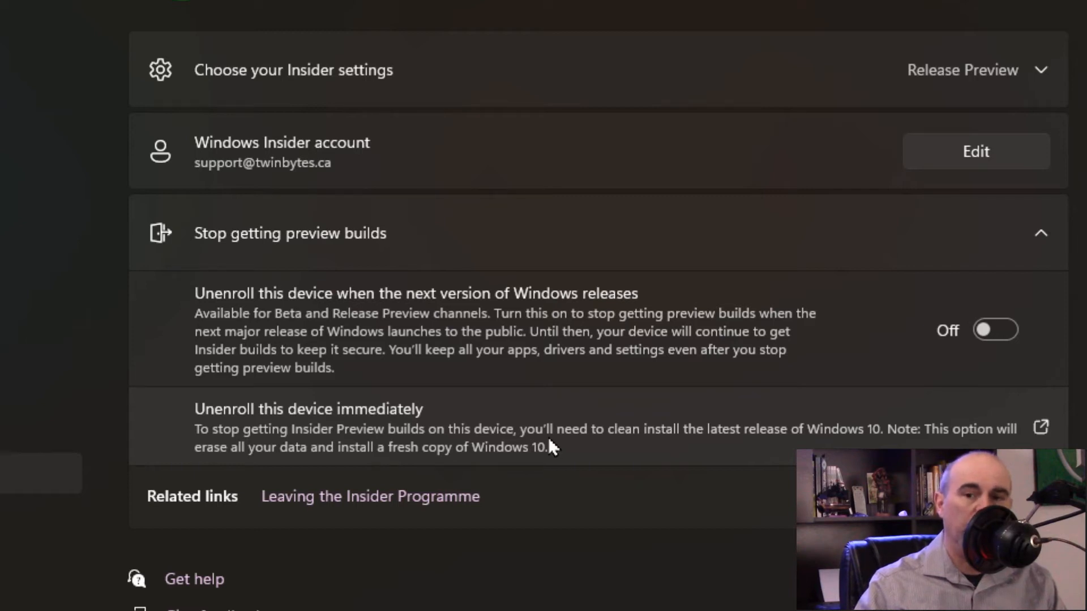
mouse_move(465, 452)
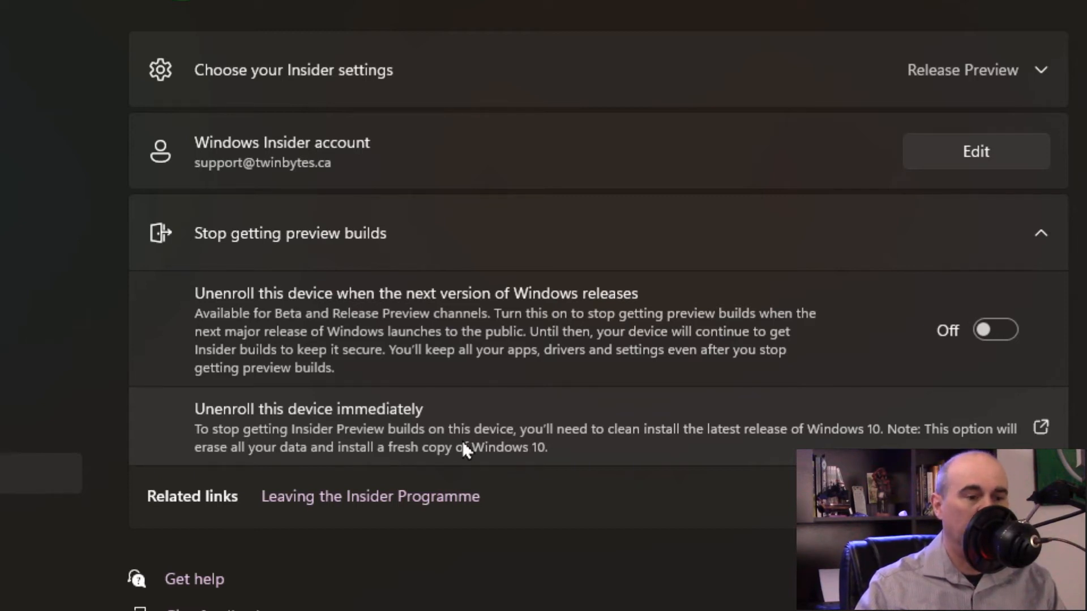
mouse_move(578, 450)
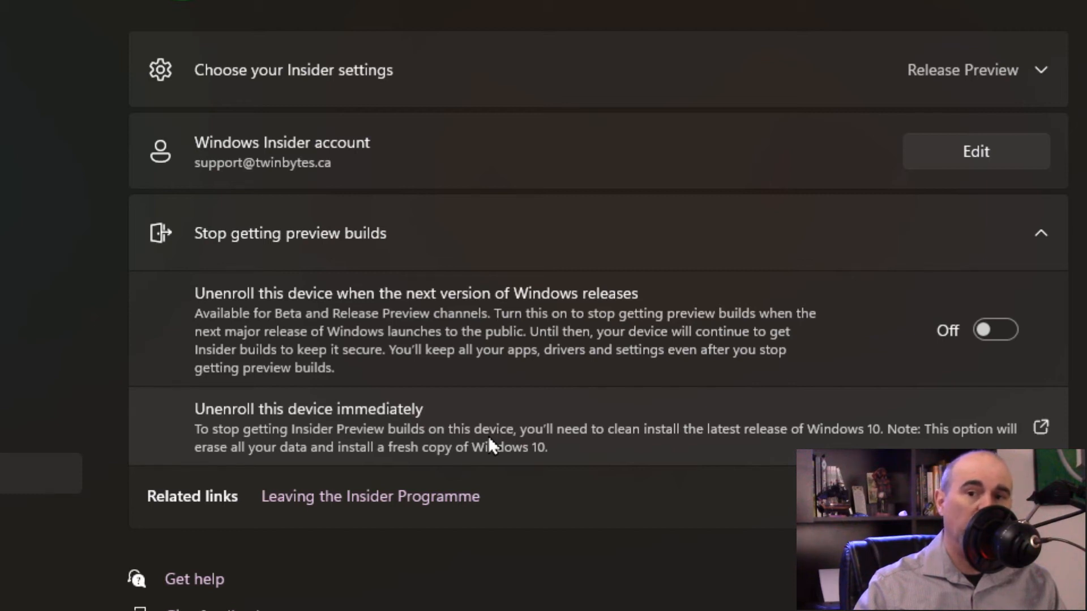
mouse_move(382, 333)
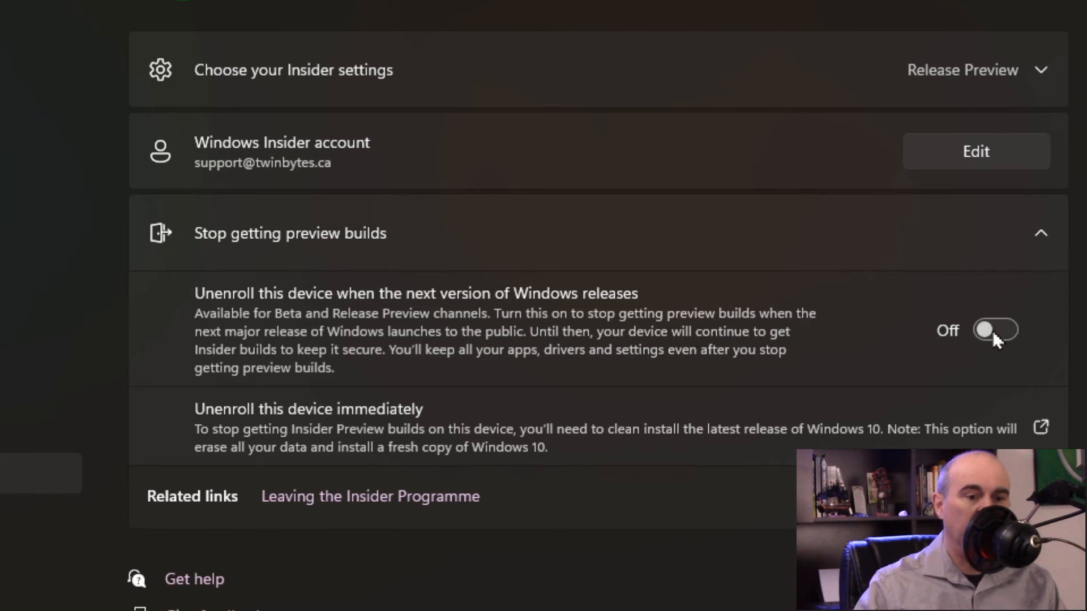
- Turn 'Unenroll this device when the next version of Windows releases' On
click(994, 329)
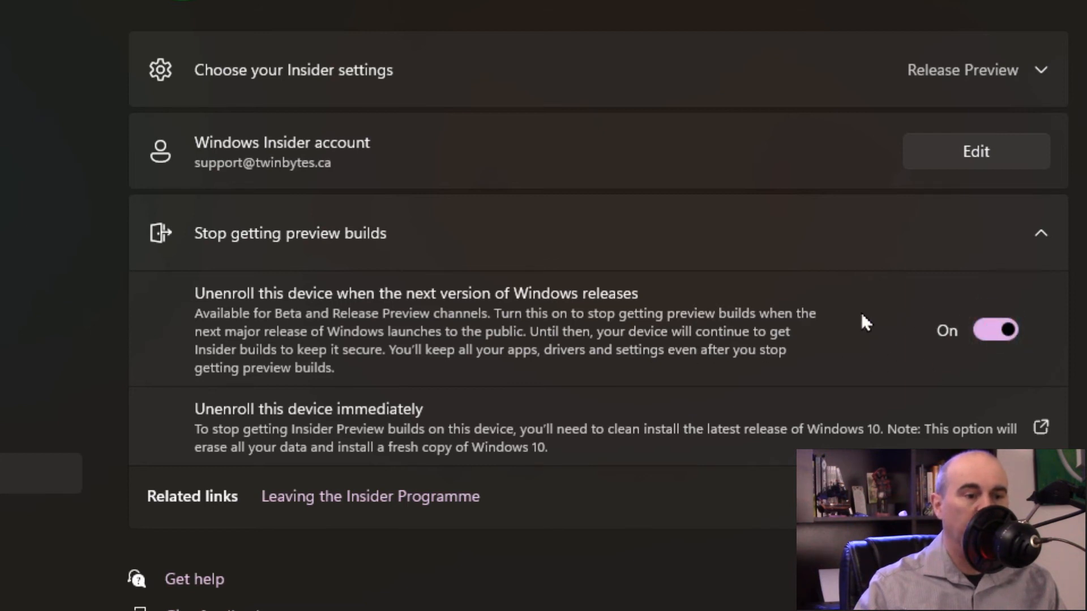
mouse_move(844, 353)
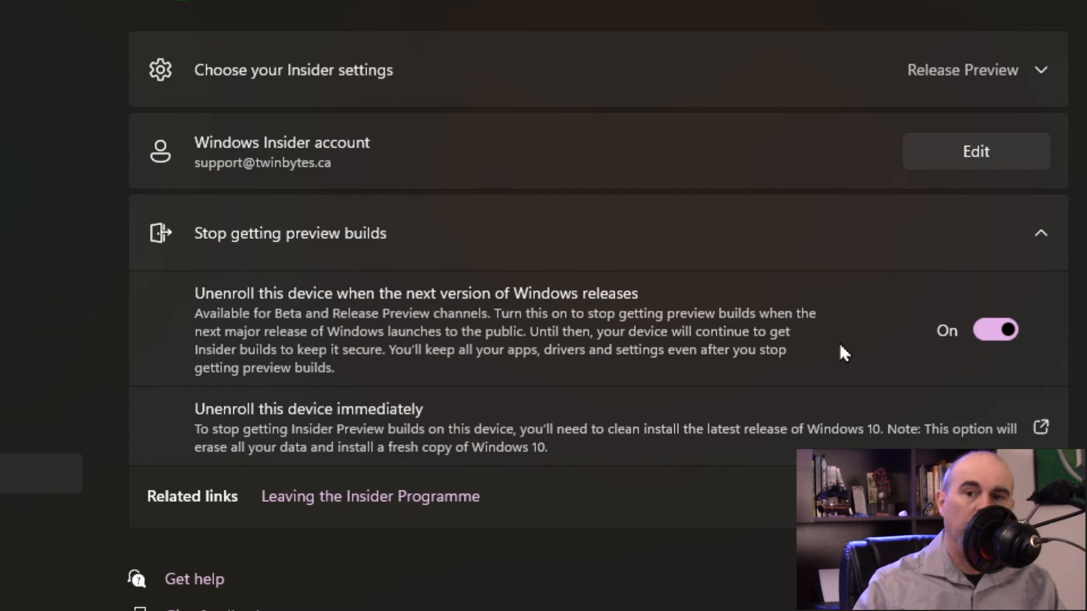